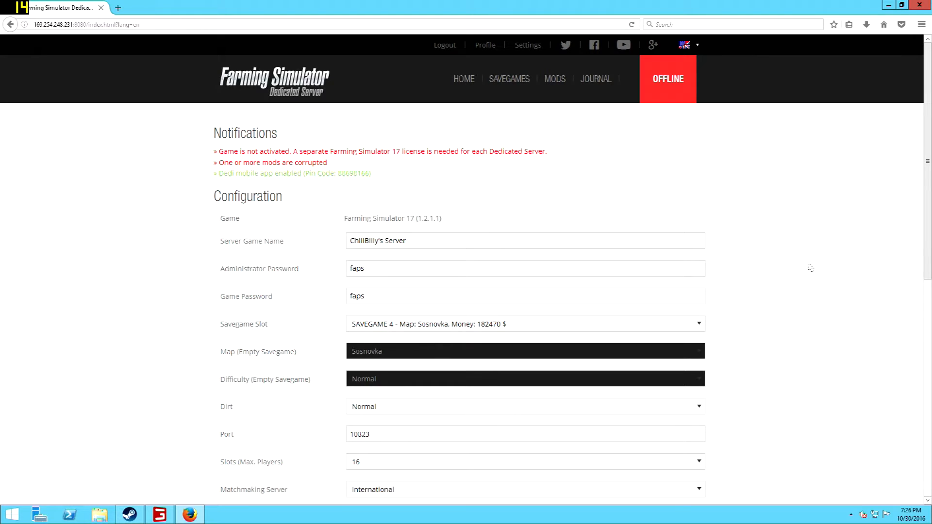
- Browse the New Mods list down to the 4Real Module entries
scroll("down", 3)
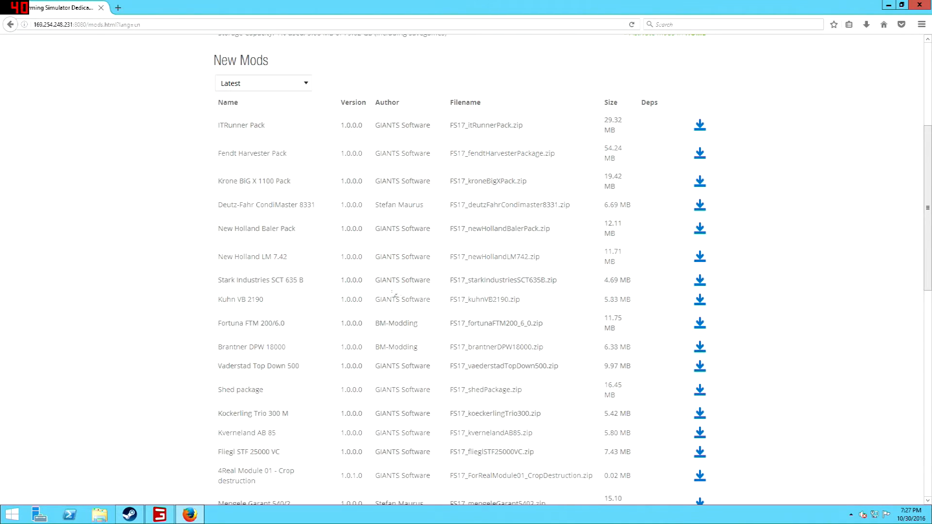
scroll("down", 3)
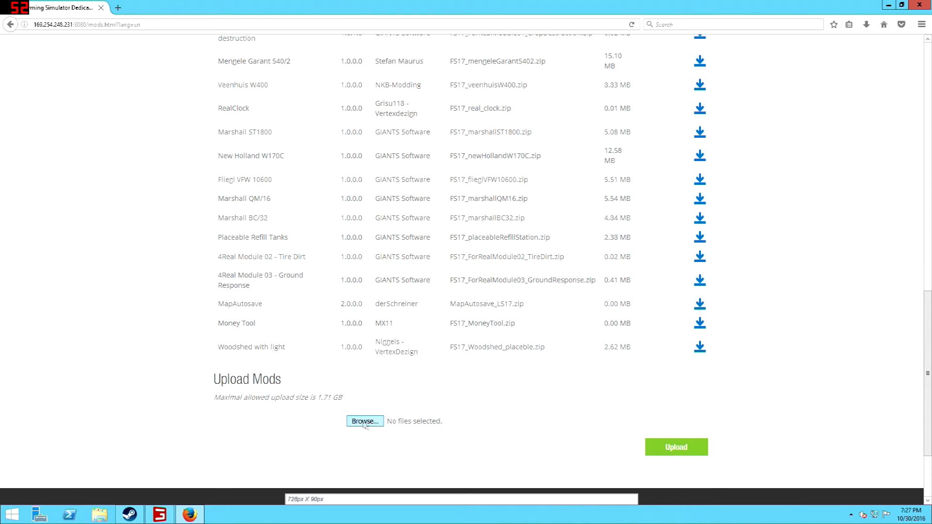
mouse_move(364, 421)
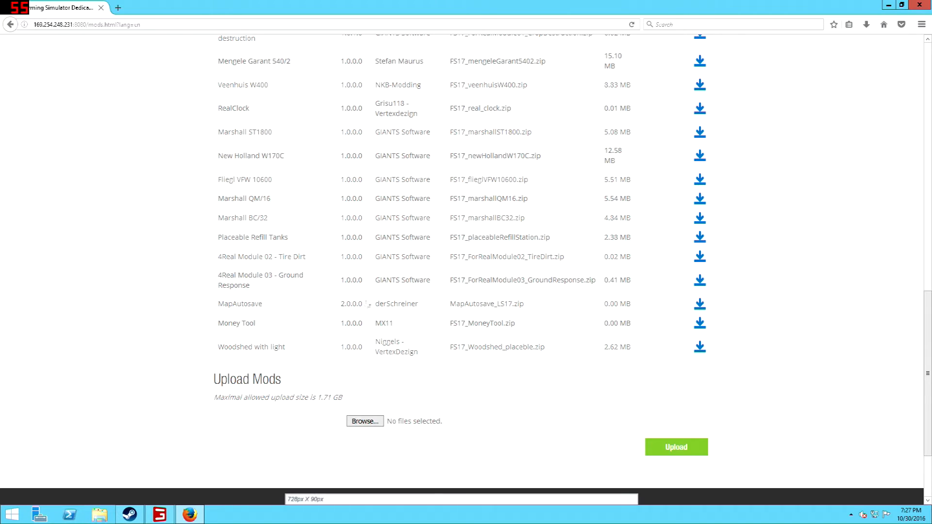
mouse_move(260, 279)
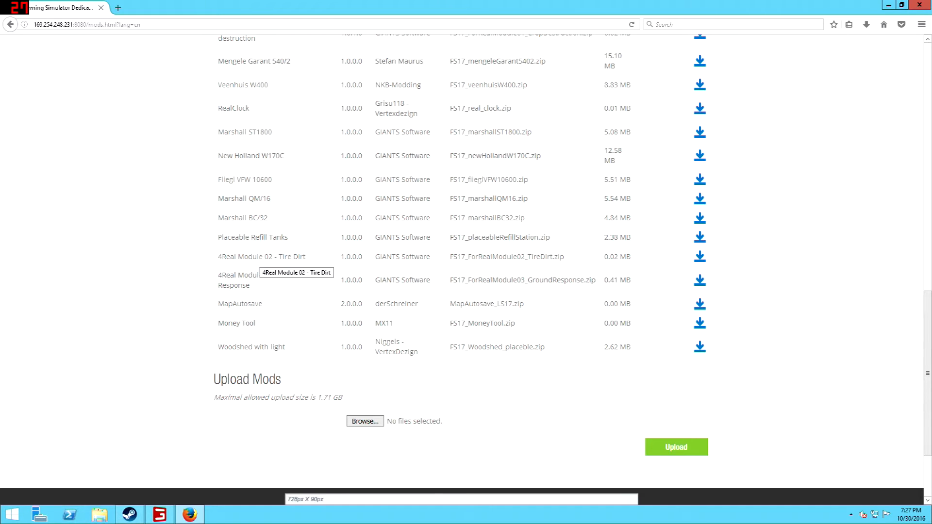
mouse_move(281, 290)
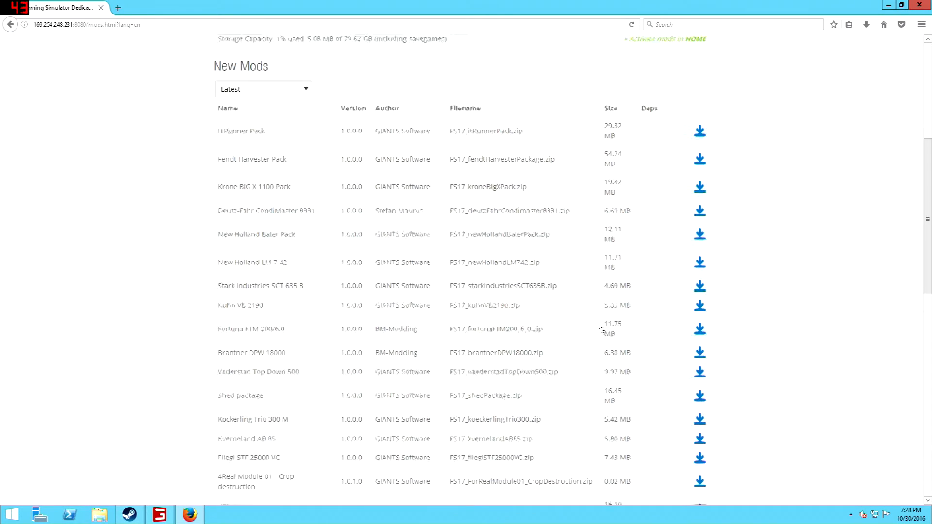
- Check the downloaded 4Real Tire Dirt and Ground Response mods, then return to the server home page
scroll("down", 3)
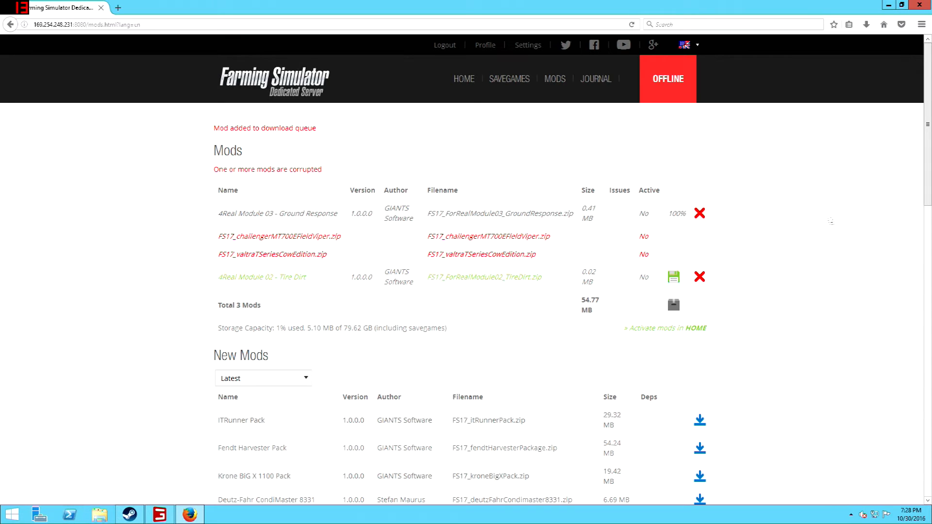
left_click(463, 78)
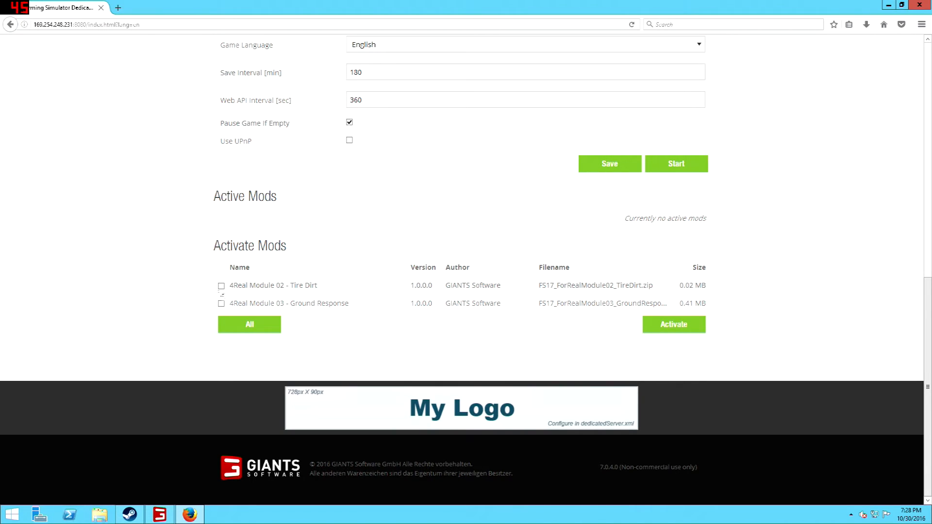
- Select all 4Real mods under Activate Mods and activate them
left_click(250, 324)
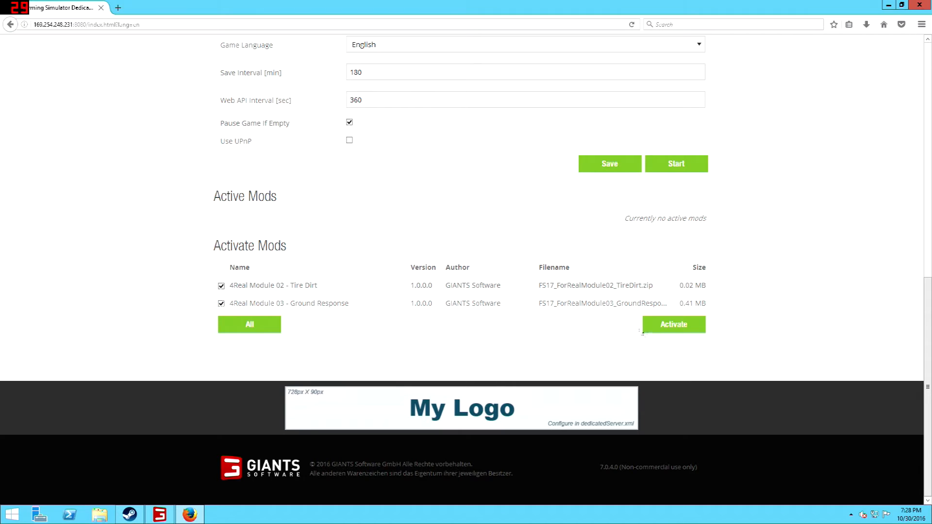
left_click(672, 324)
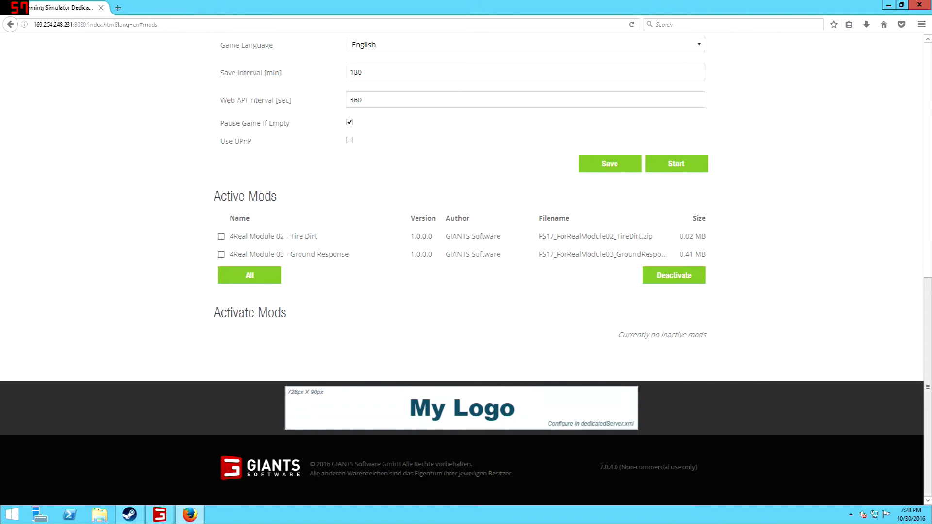
- Start the dedicated server and review the status page showing it online
left_click(676, 163)
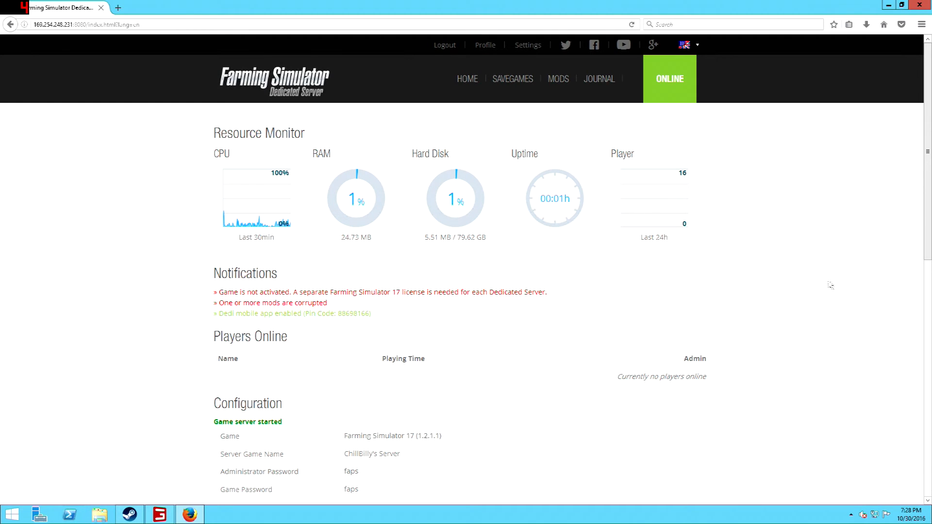
scroll("down", 3)
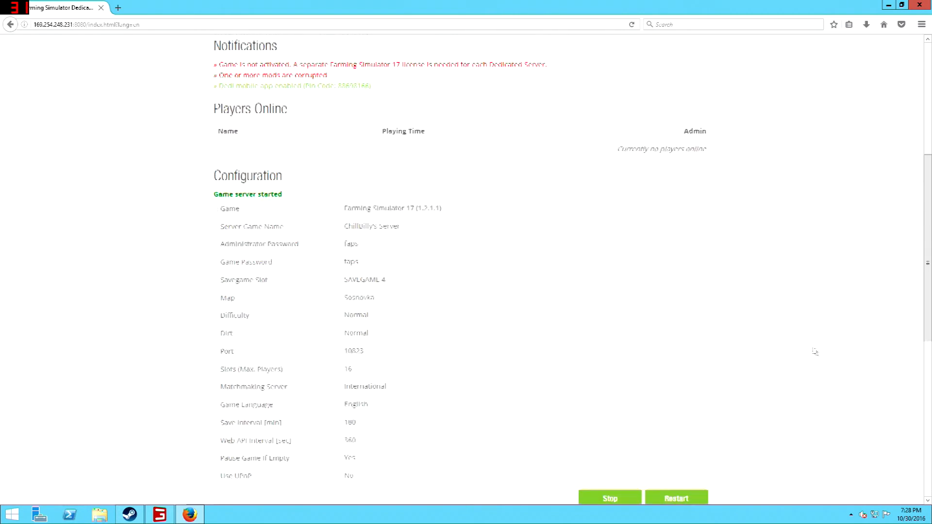
scroll("down", 3)
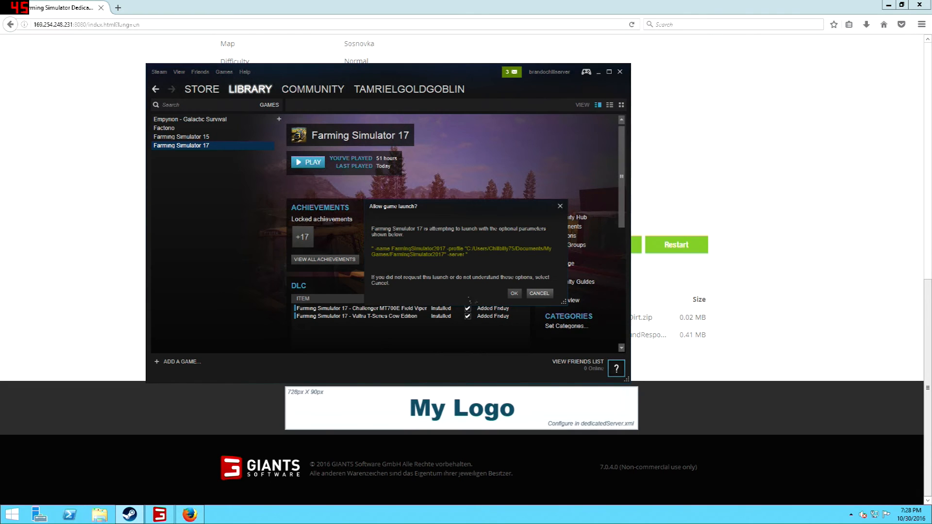
- Approve Steam's launch of Farming Simulator 17 with server parameters
left_click(512, 293)
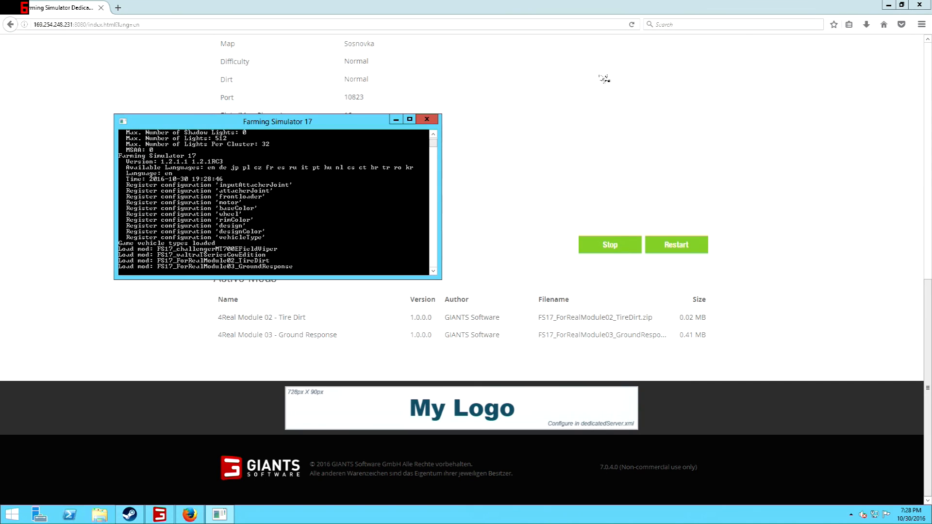
mouse_move(325, 231)
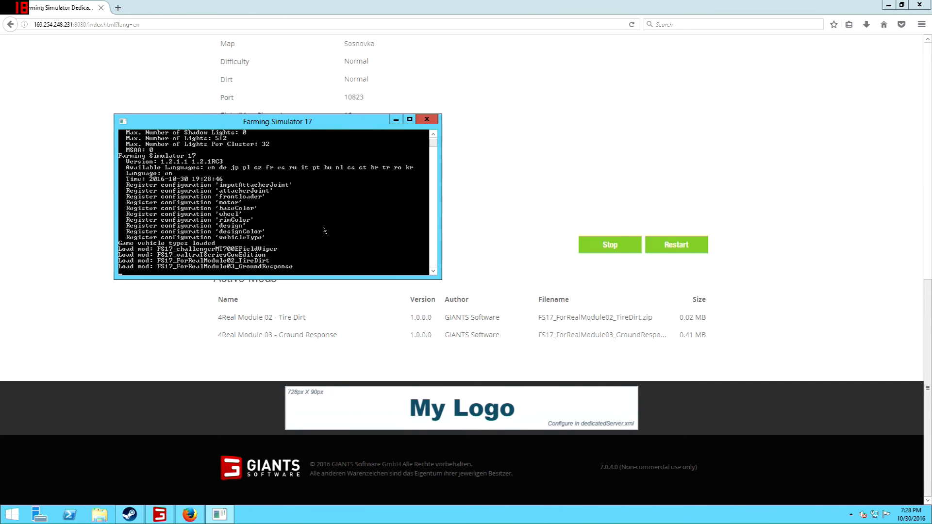